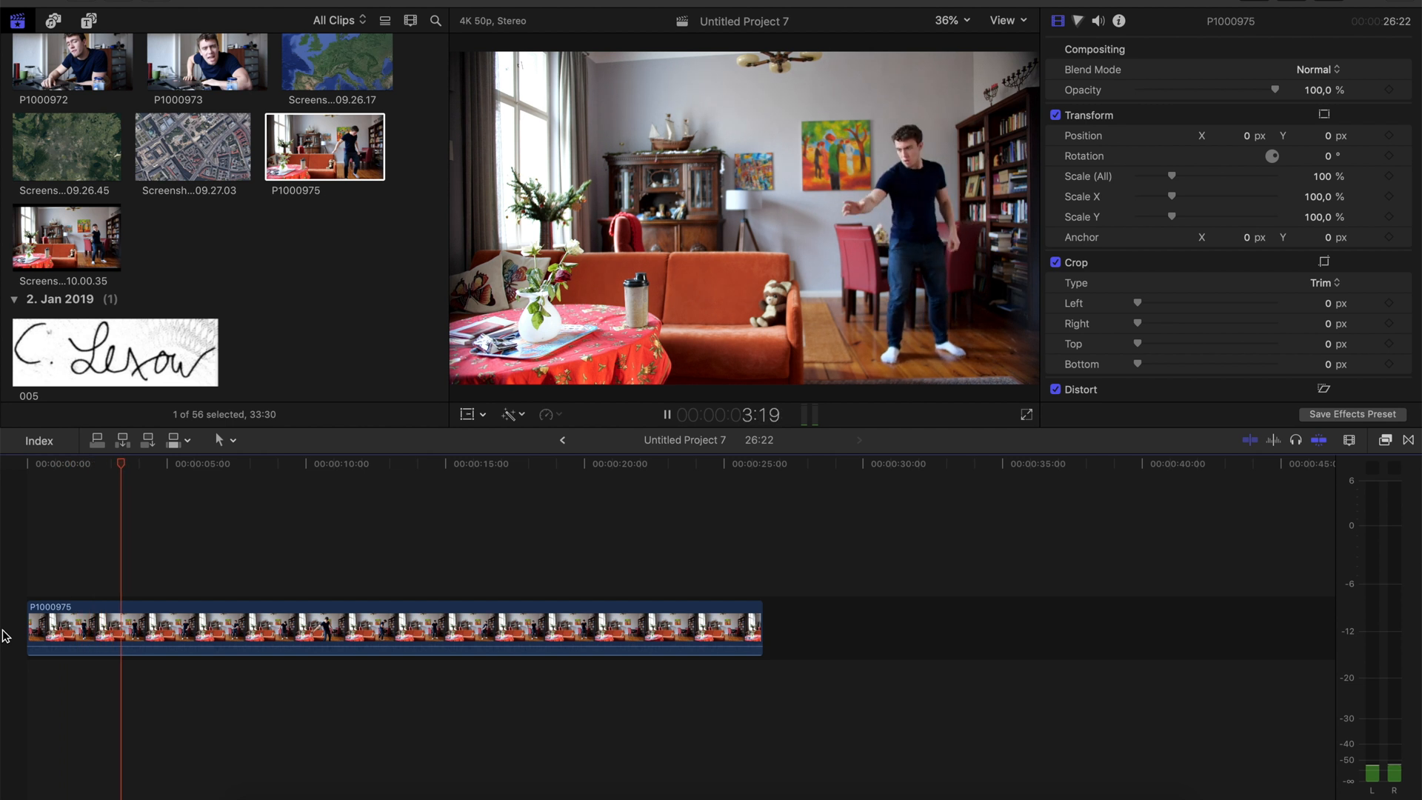
# - Pause playback of P1000975 at about 4:11 where the person reaches out his hand
pyautogui.click(667, 415)
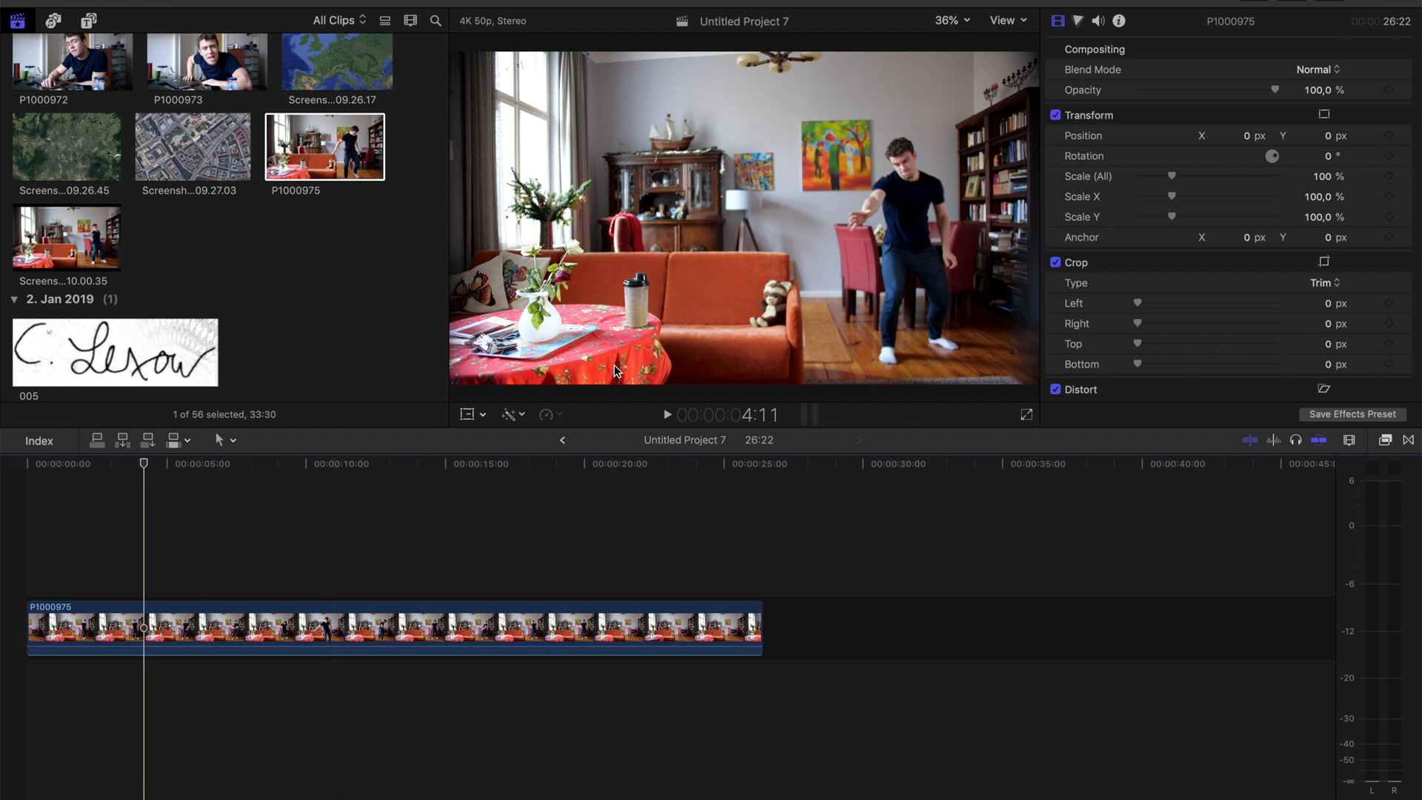
pyautogui.moveTo(895, 225)
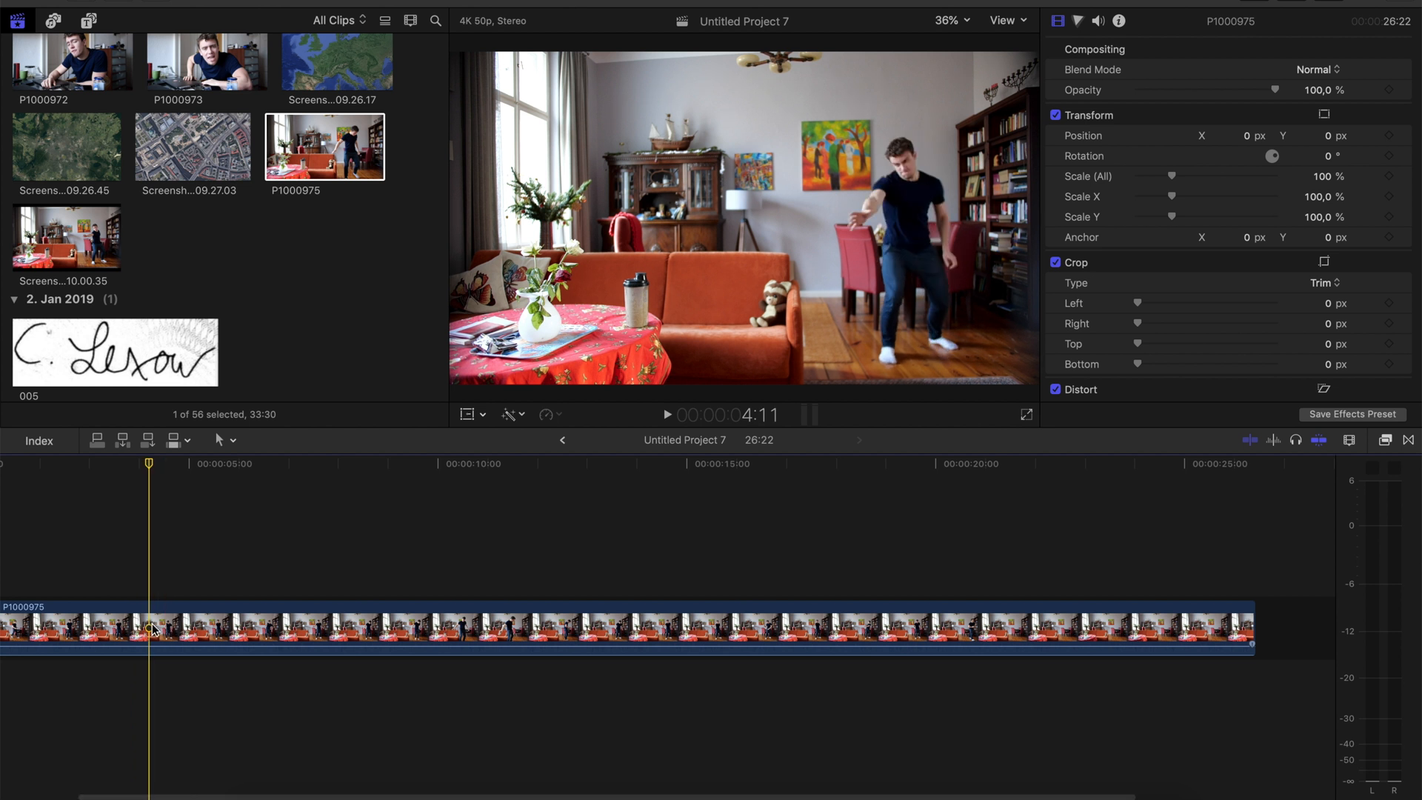
# - Blade P1000975 at the playhead and append the 10.00.35 room screenshot as a still clip
pyautogui.click(181, 625)
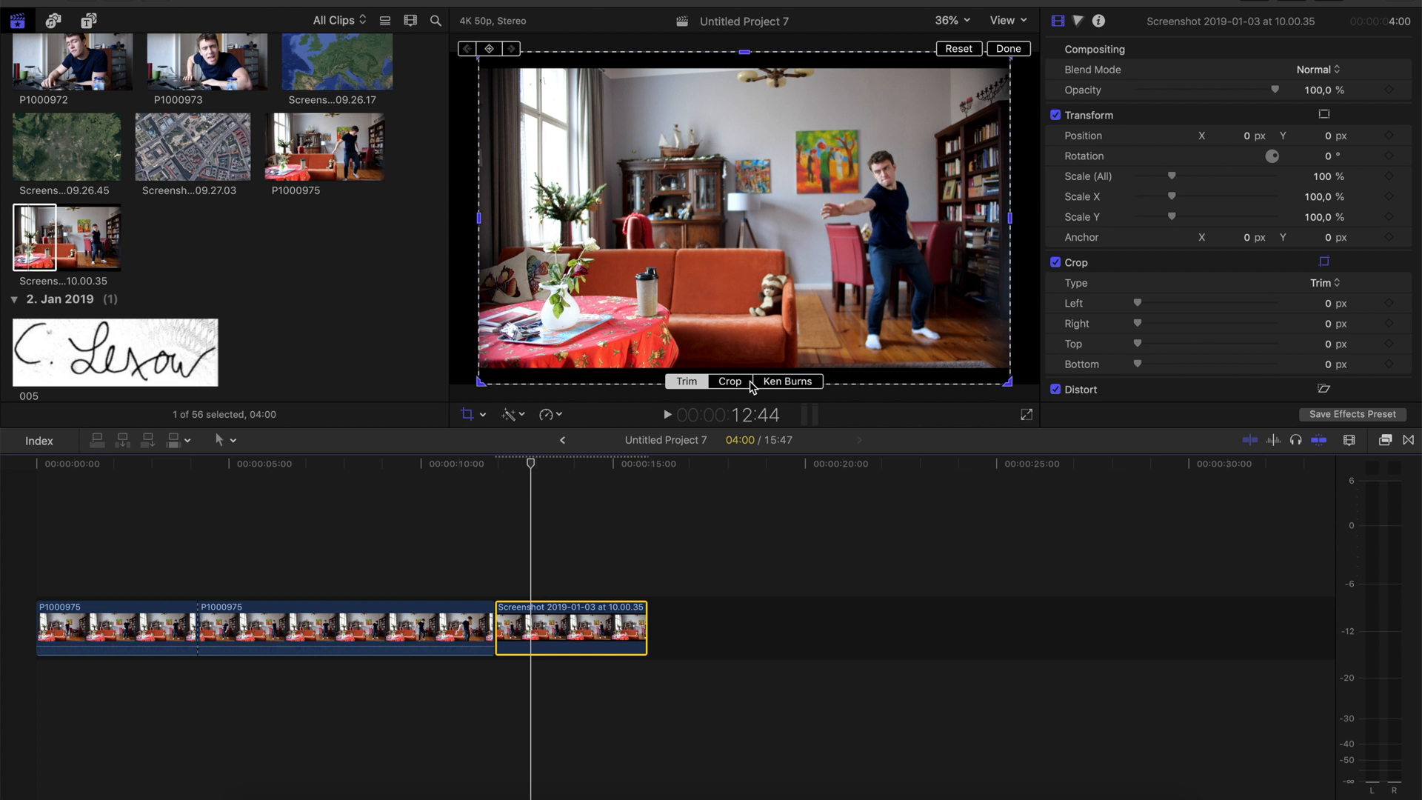
# - Apply the Draw Mask effect to the screenshot clip
pyautogui.click(729, 381)
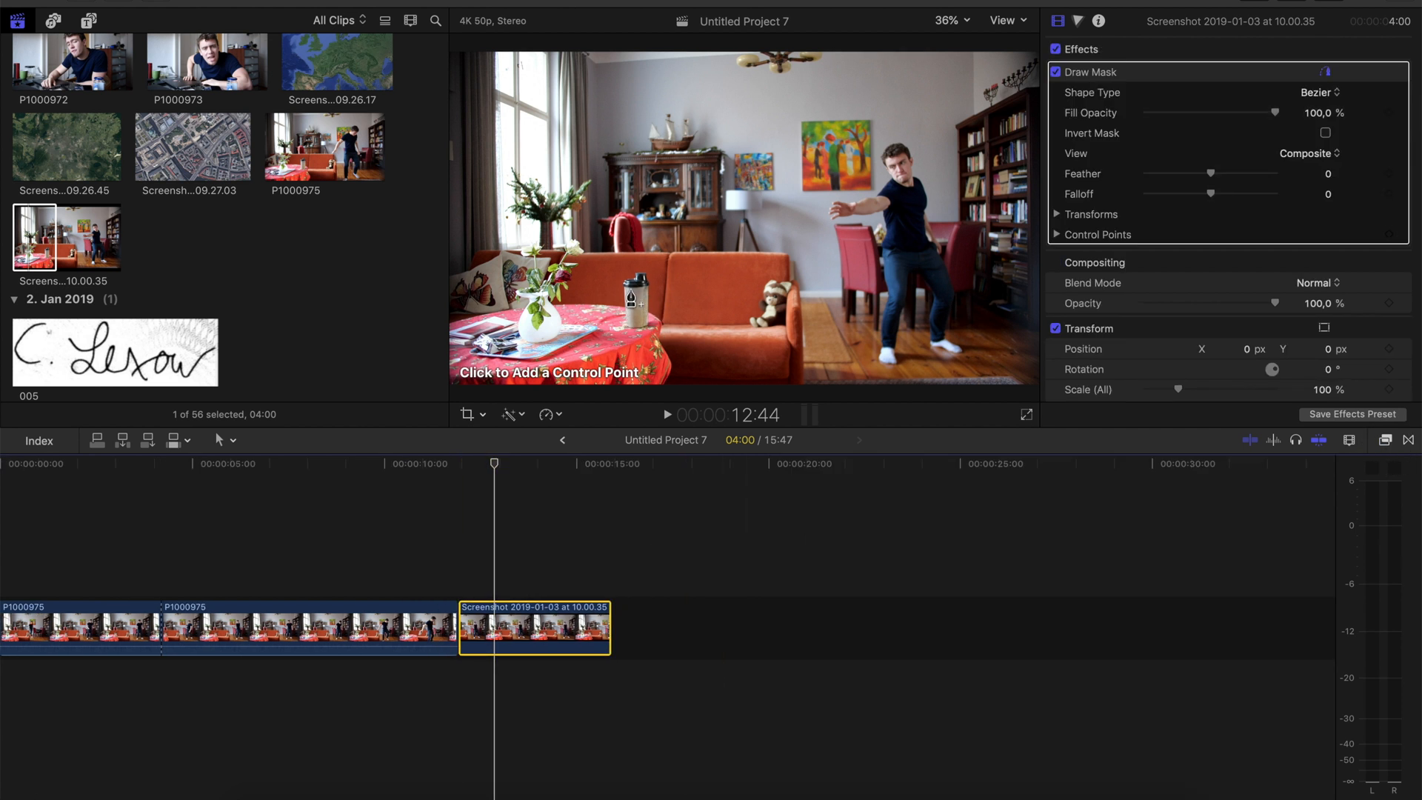
pyautogui.click(947, 19)
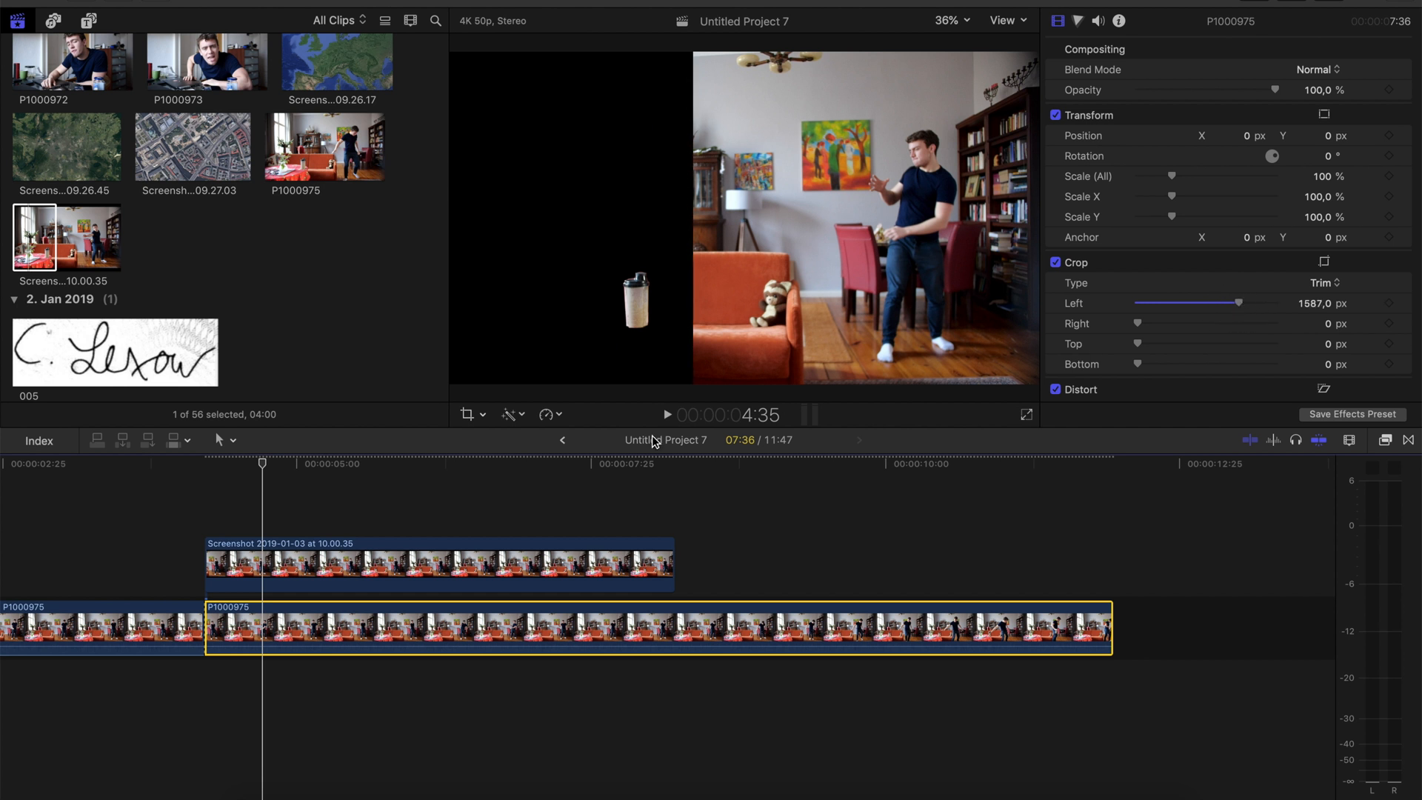
pyautogui.moveTo(548, 246)
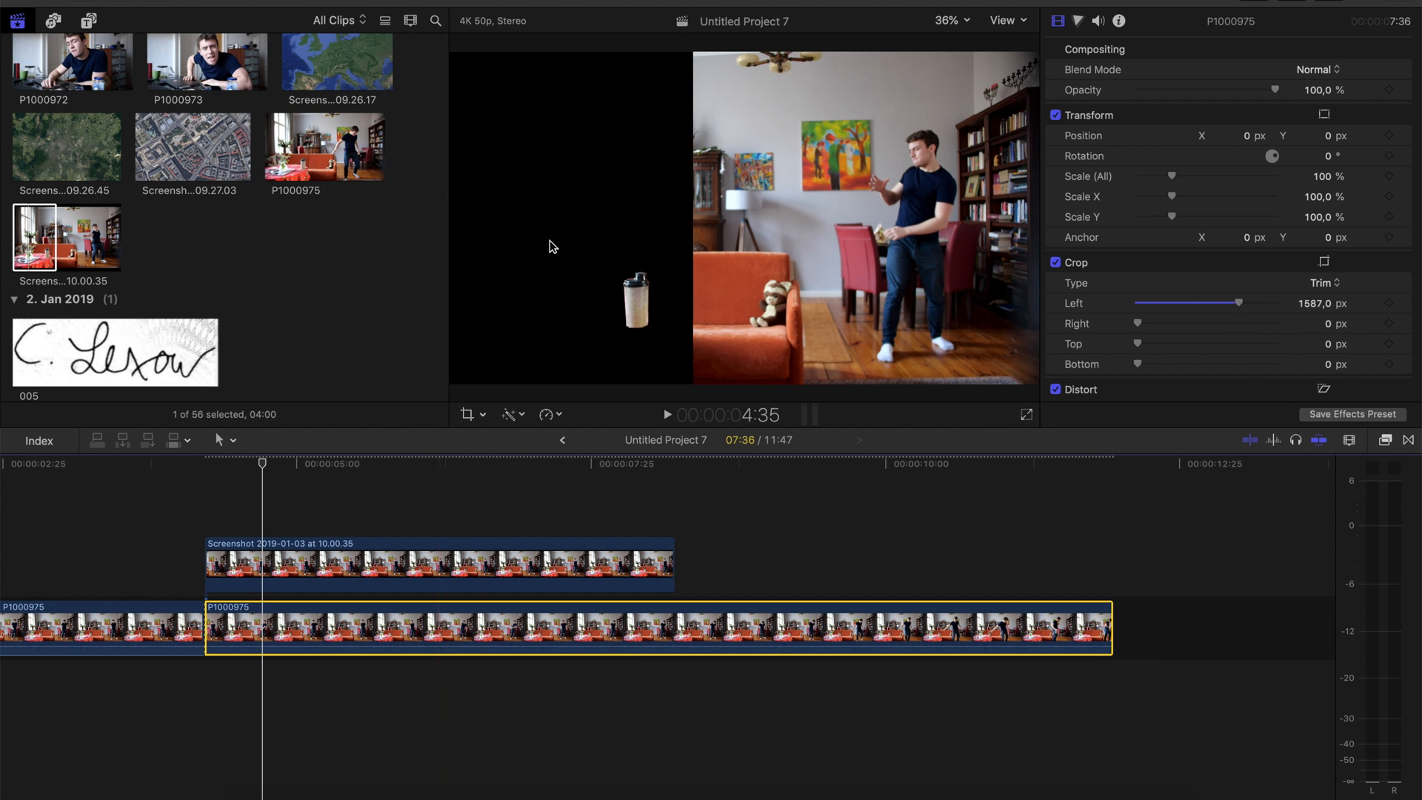
pyautogui.moveTo(619, 314)
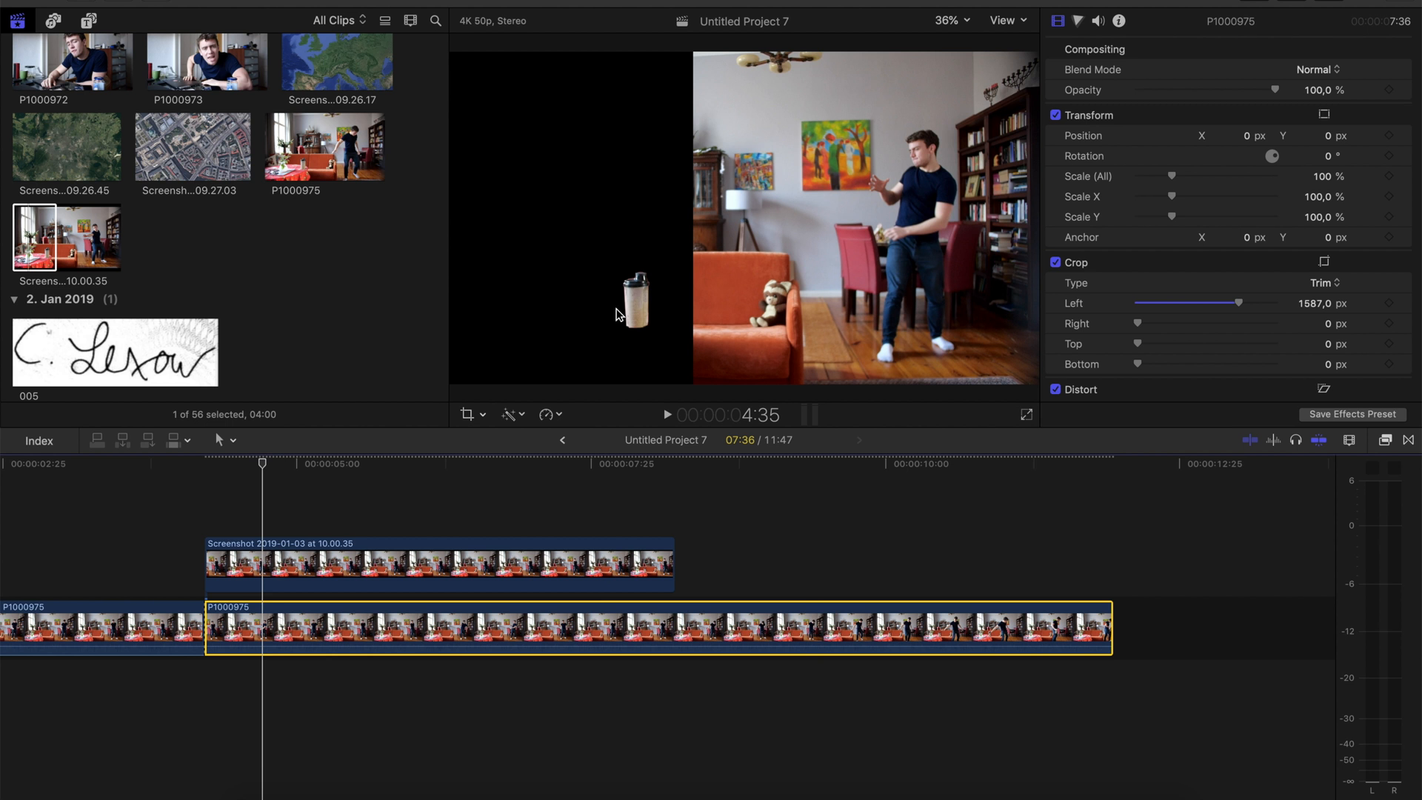
# - Set Crop Left to 1587 px on P1000975 beneath the connected shaker clip
pyautogui.click(581, 535)
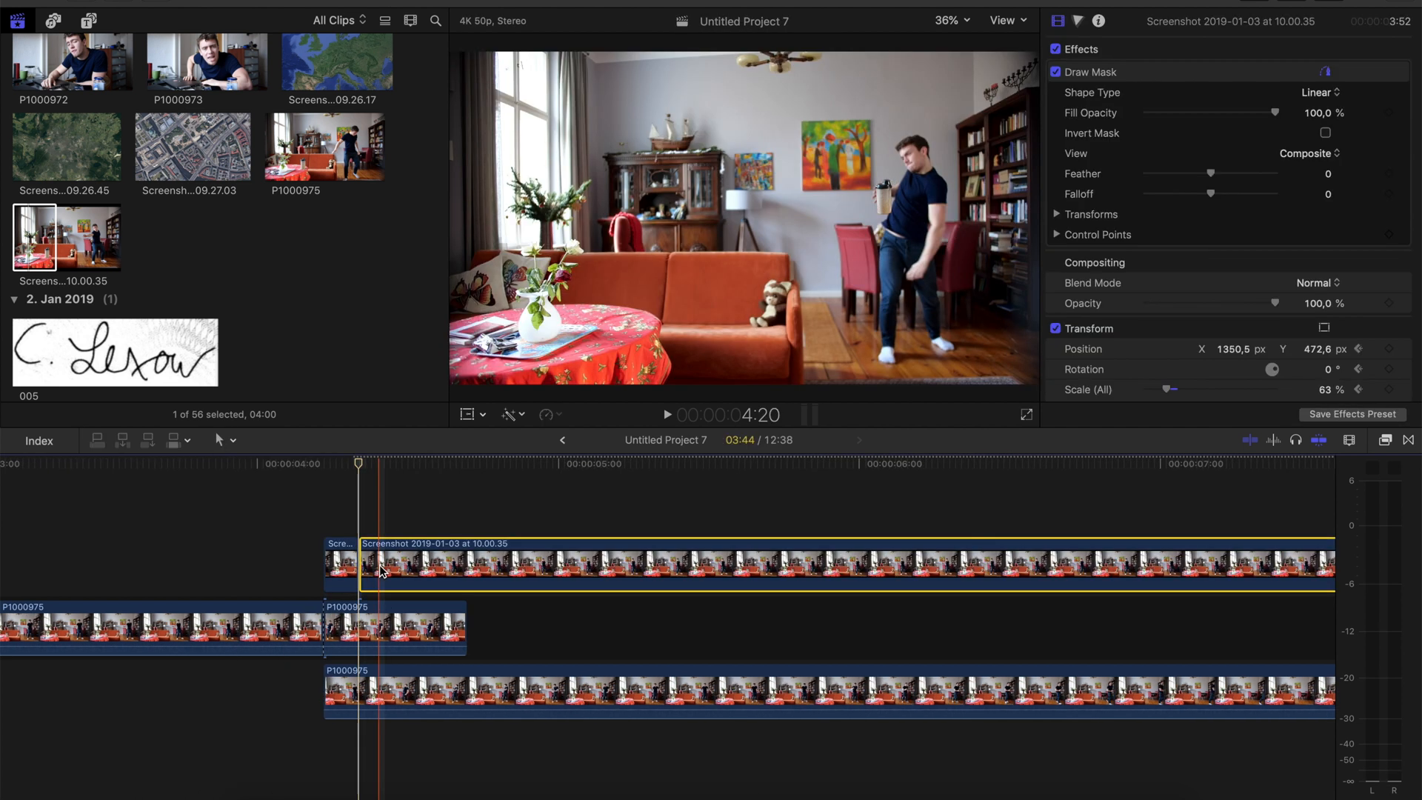
# - Trim the shaker screenshot and the upper P1000975 piece to a few frames each
pyautogui.click(390, 626)
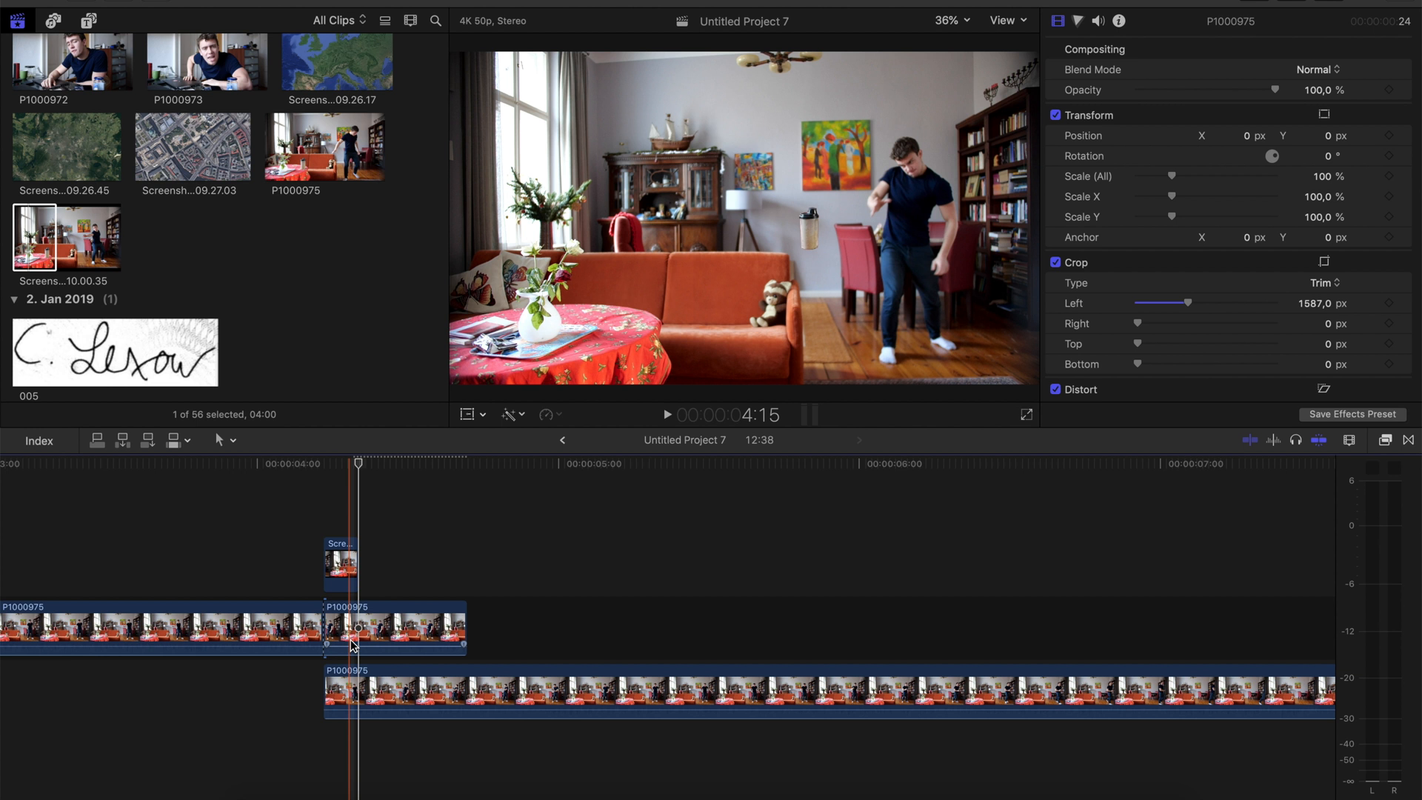
pyautogui.click(390, 628)
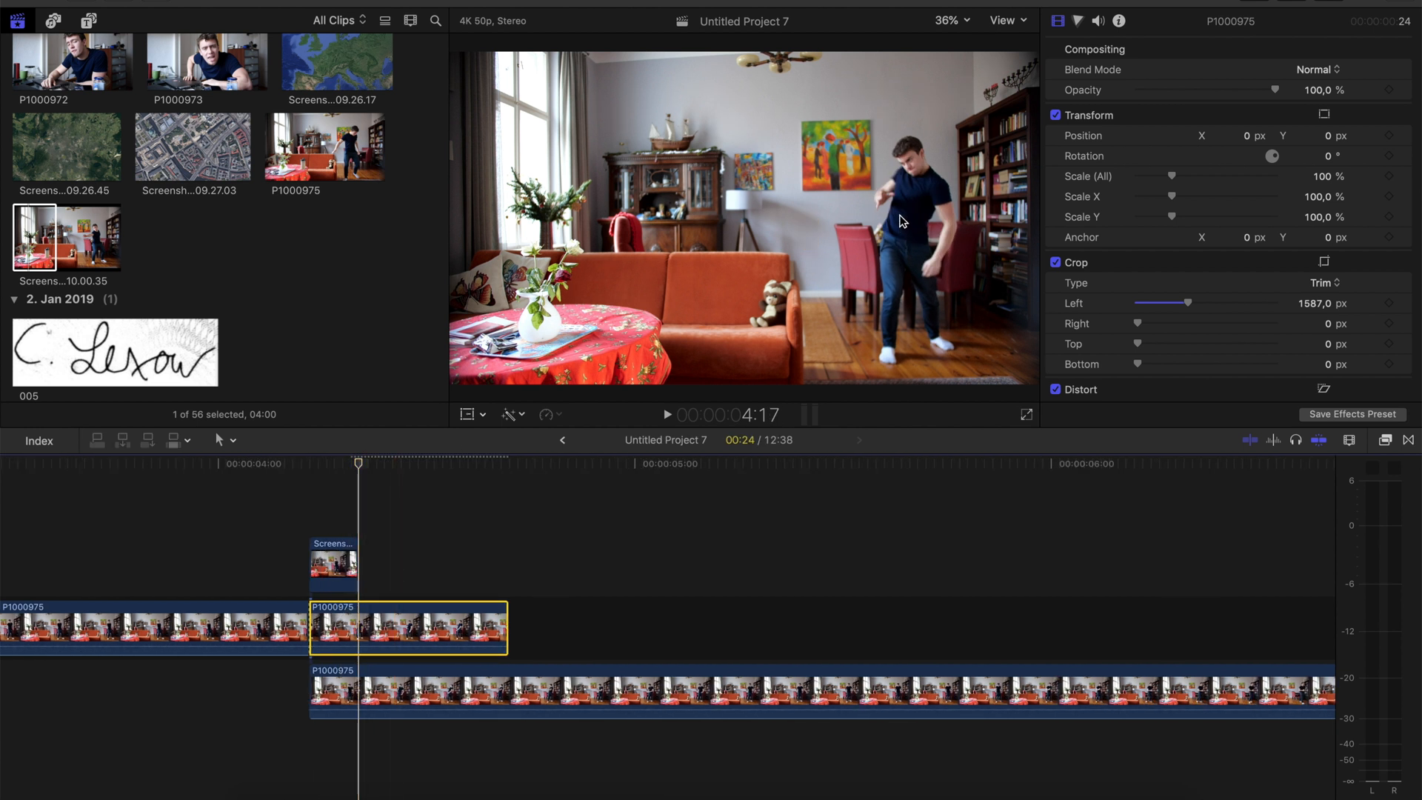
pyautogui.moveTo(871, 209)
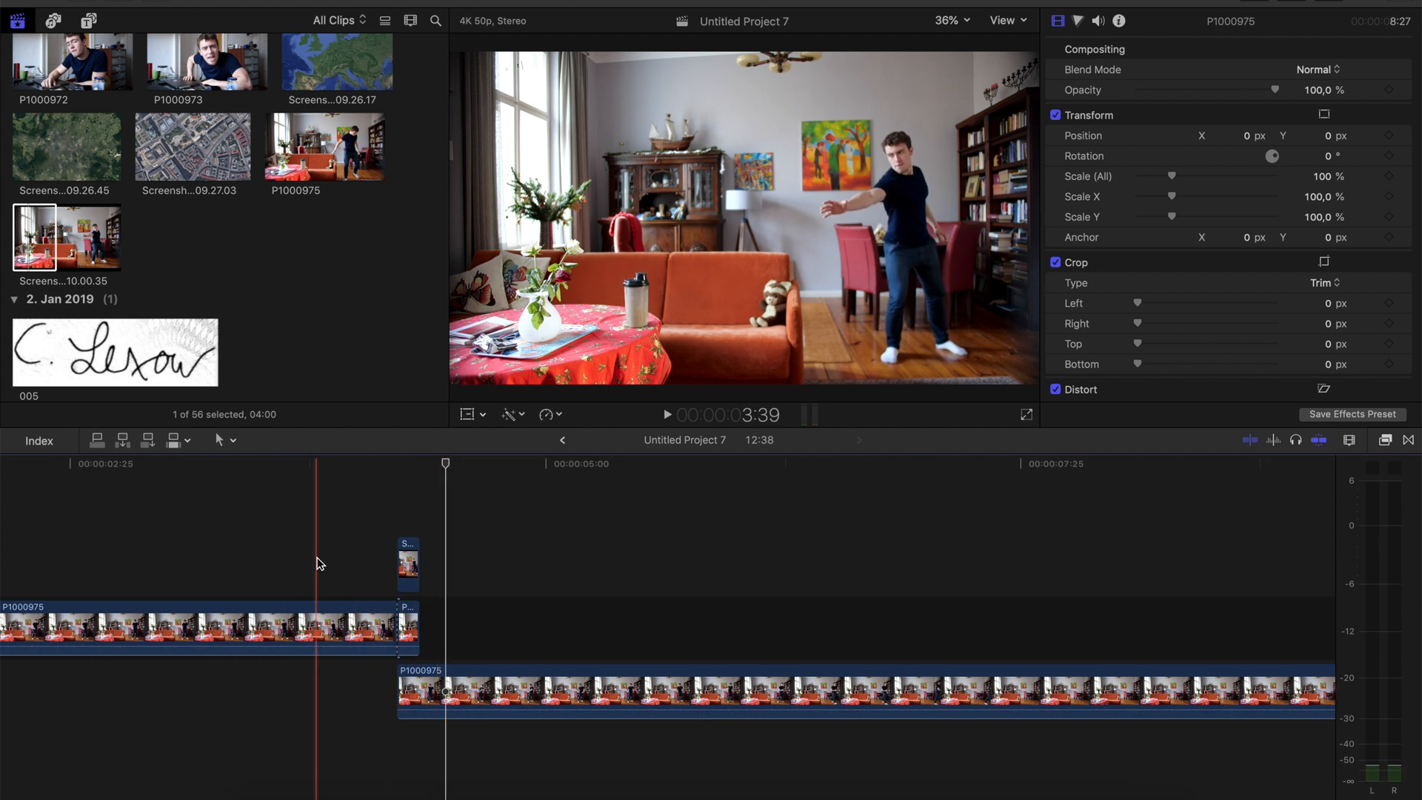
# - Add a Directional blur to the short shaker clip with amount 41.7 and angle 27.7°
pyautogui.click(666, 415)
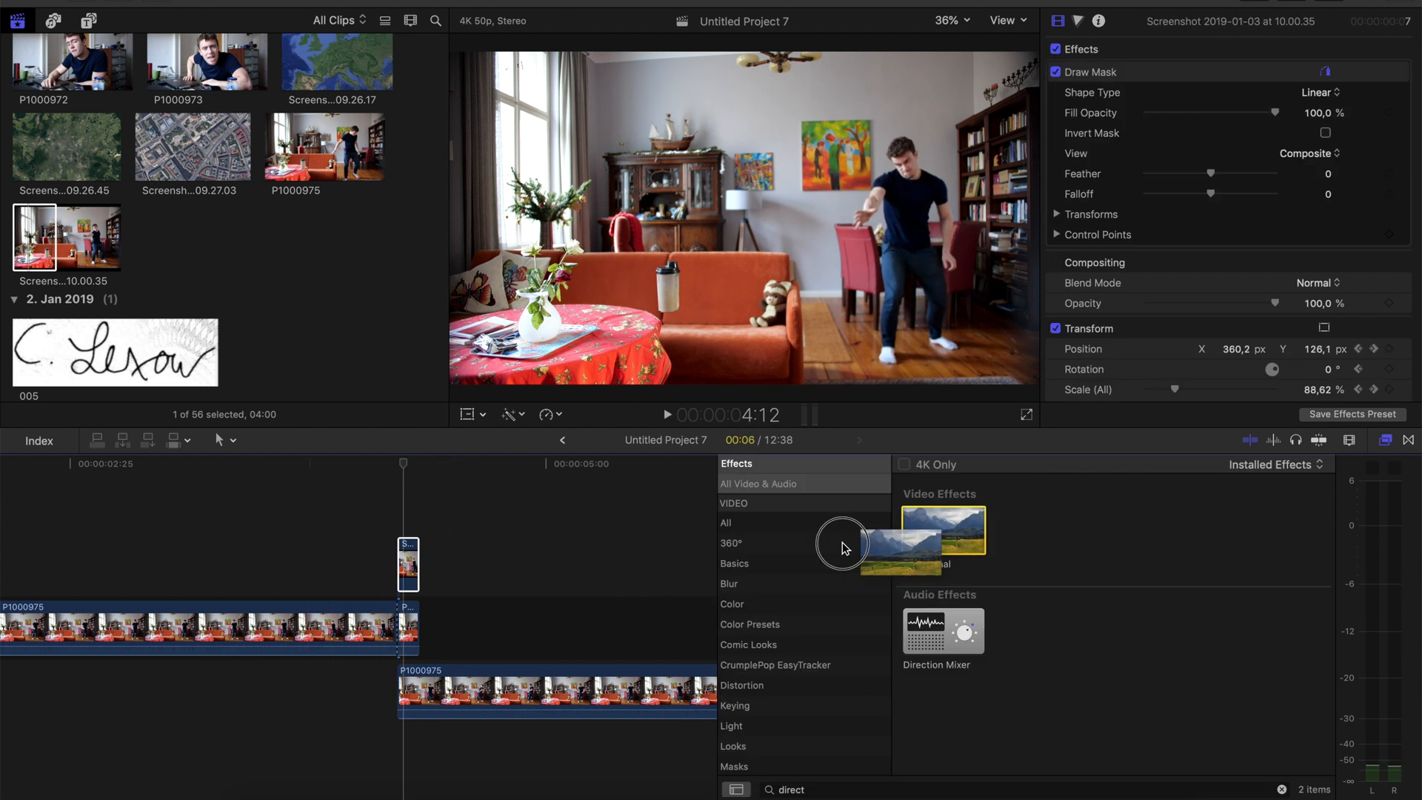
pyautogui.doubleClick(944, 531)
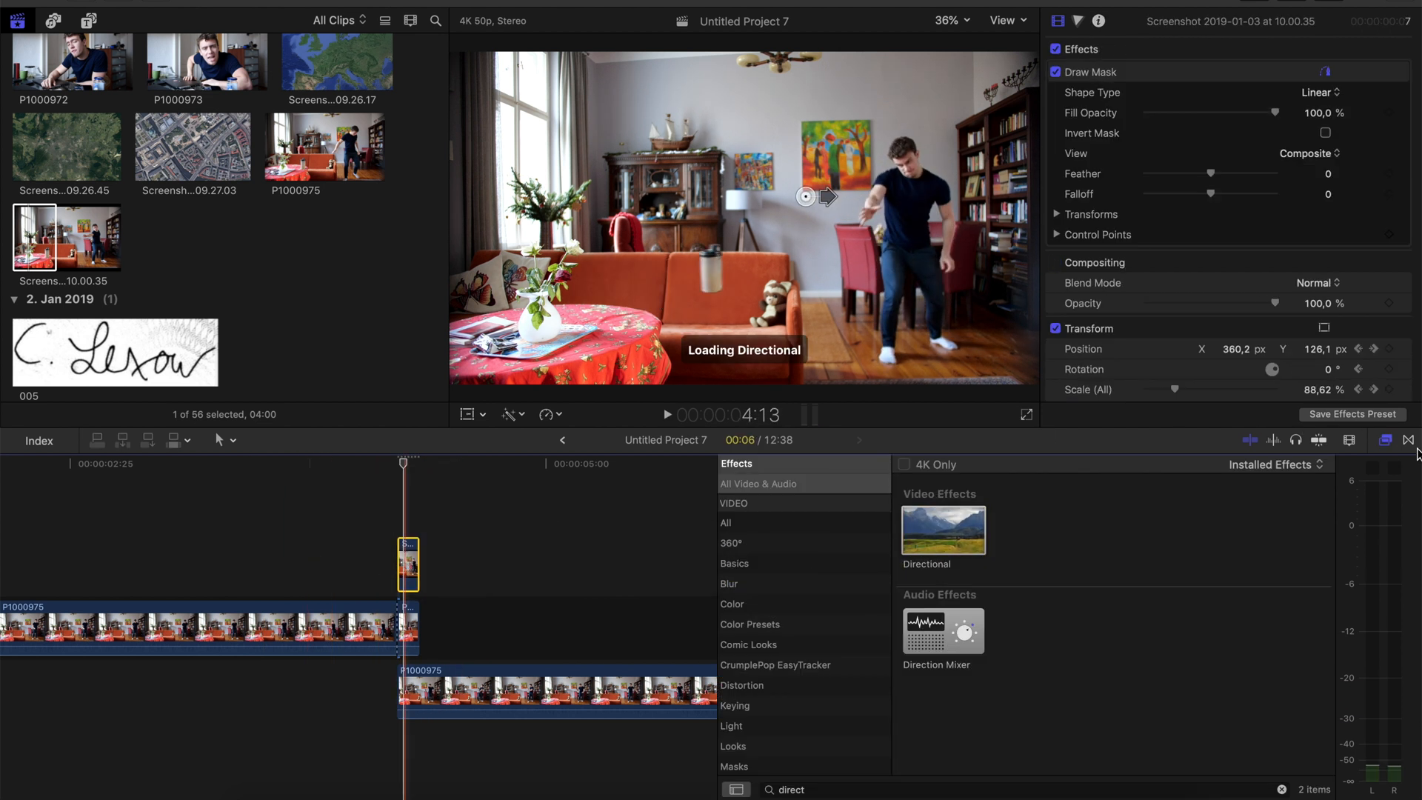
pyautogui.doubleClick(944, 531)
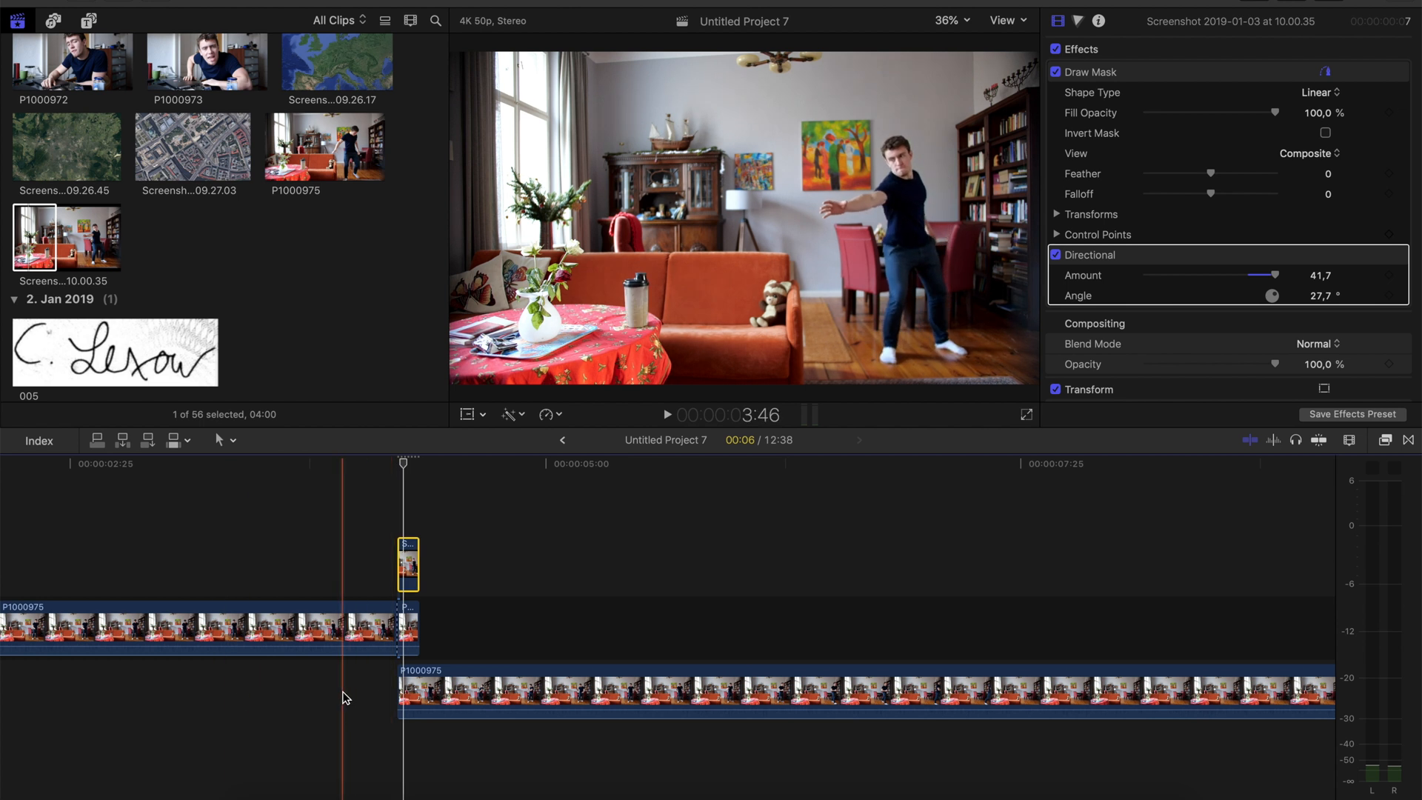